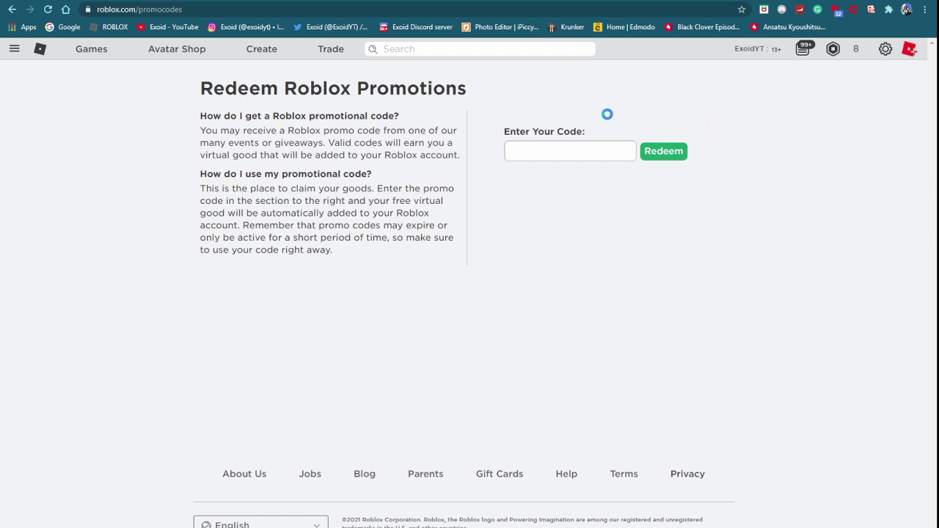
Redeem codes TWEETROBLOX, SPIDERCOLA and ROSSMANNHAT2020; the last is rejected as invalid
text(TWEETROBLOX)
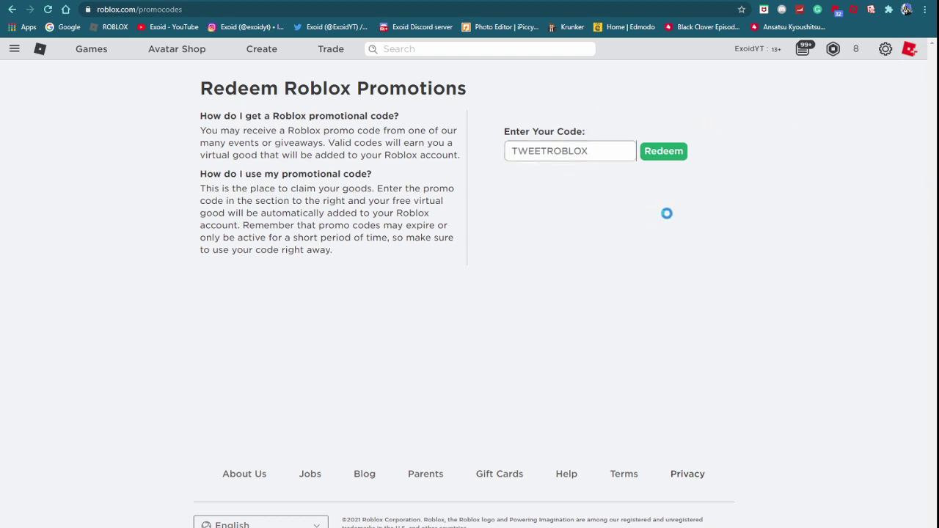
click(663, 150)
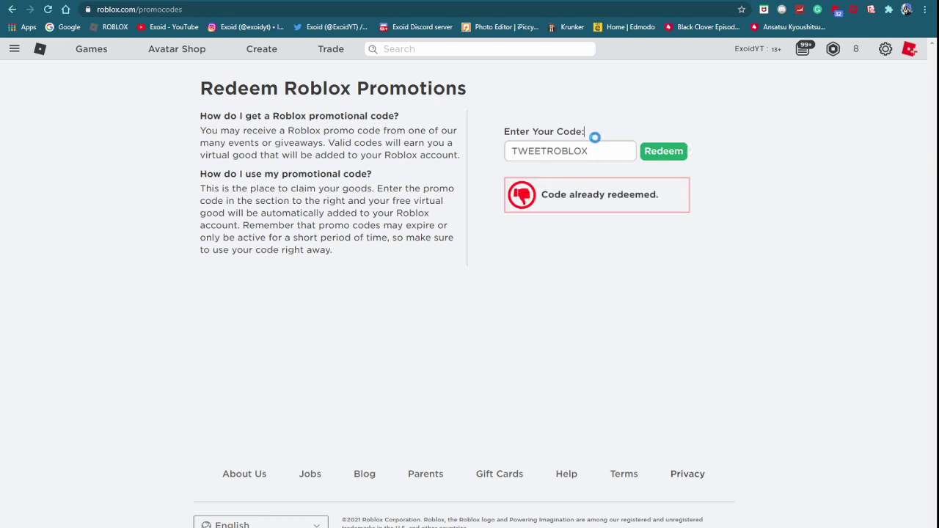
text(SPIDERCOLA)
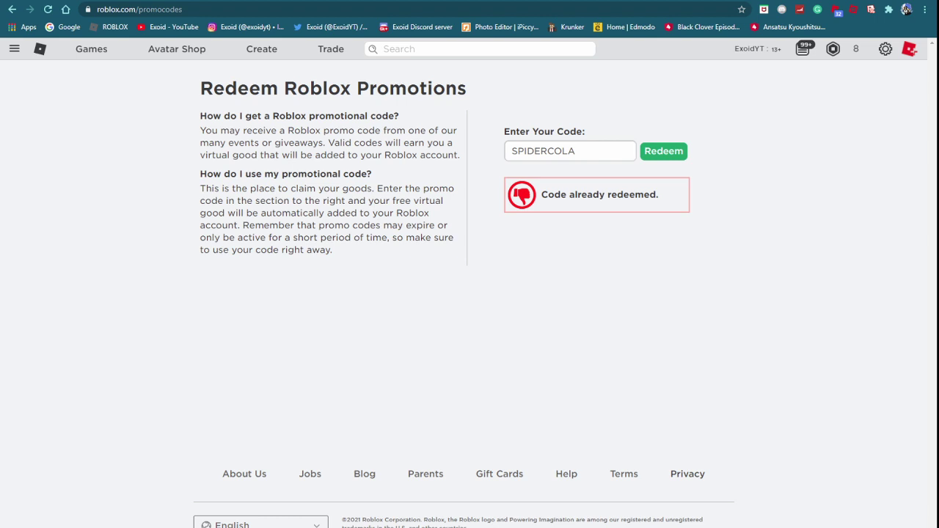
text(ROSSMANNHAT2020)
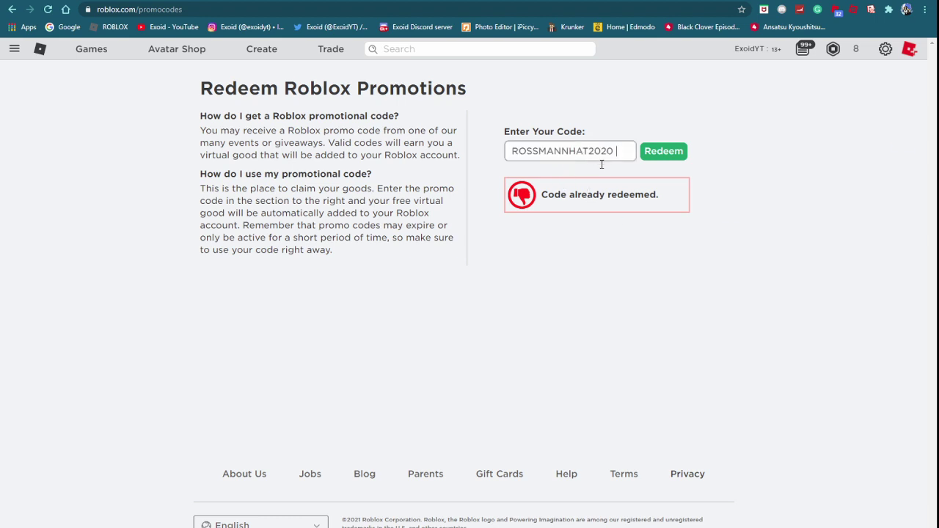
click(663, 151)
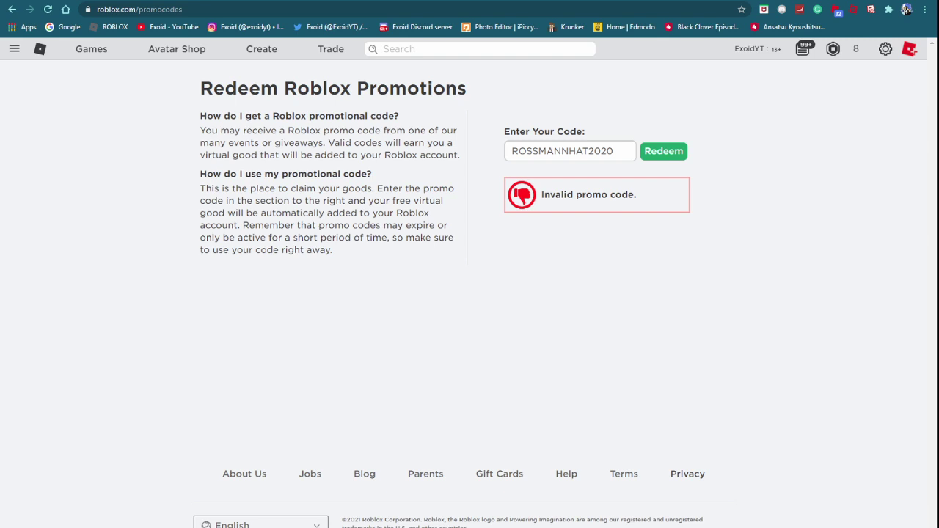
text(AMAZONNARWHAL2020)
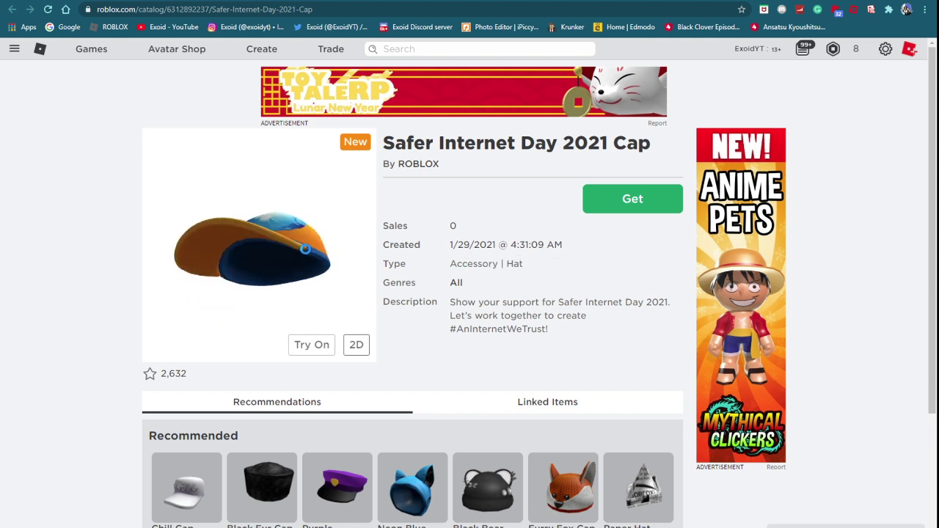
Claim the Safer Internet Day 2021 Cap for free and confirm it shows Item Owned
click(631, 198)
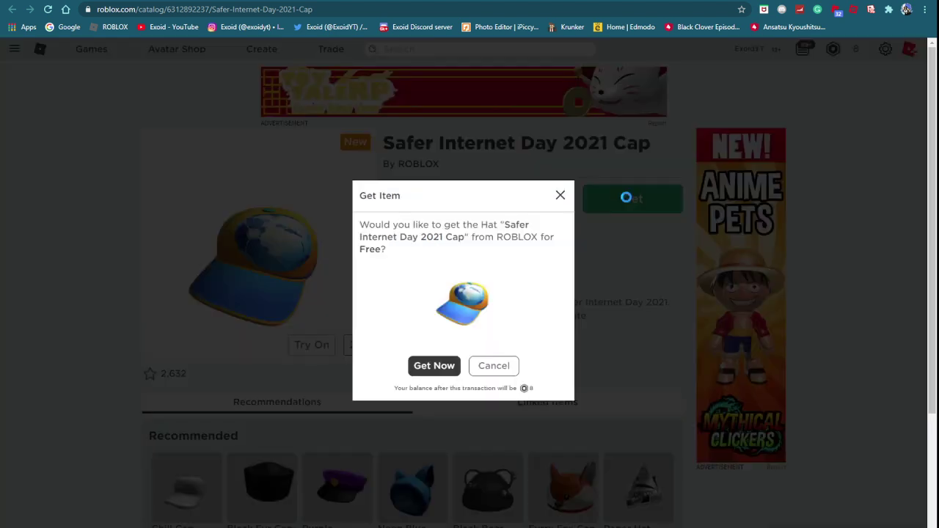
click(433, 365)
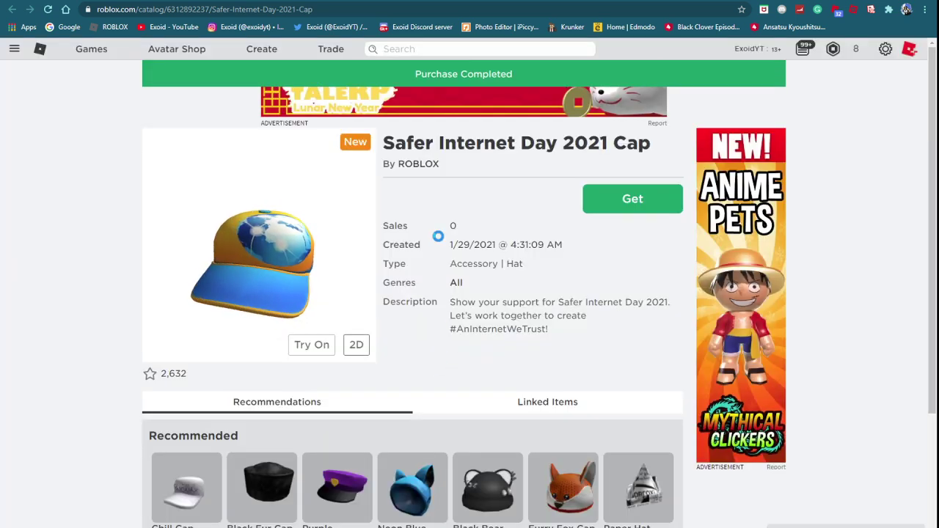
click(630, 199)
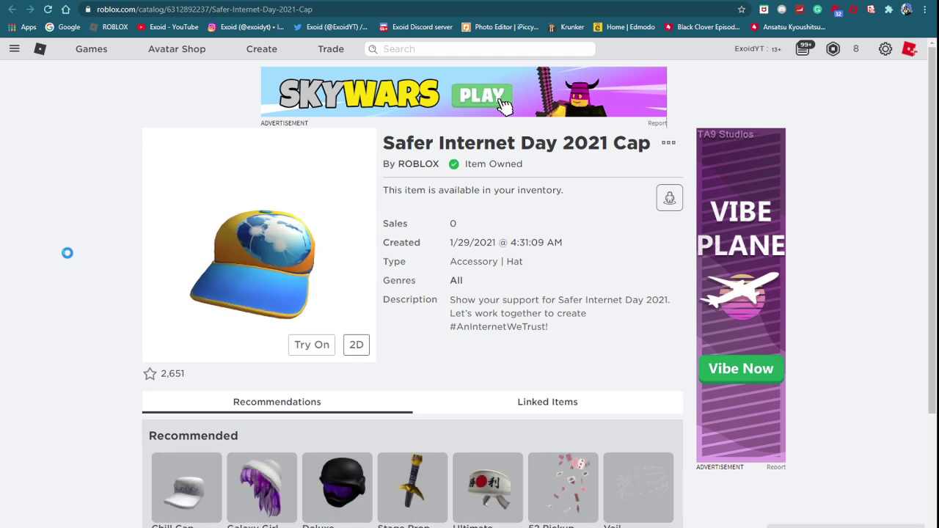
scroll(down, 3)
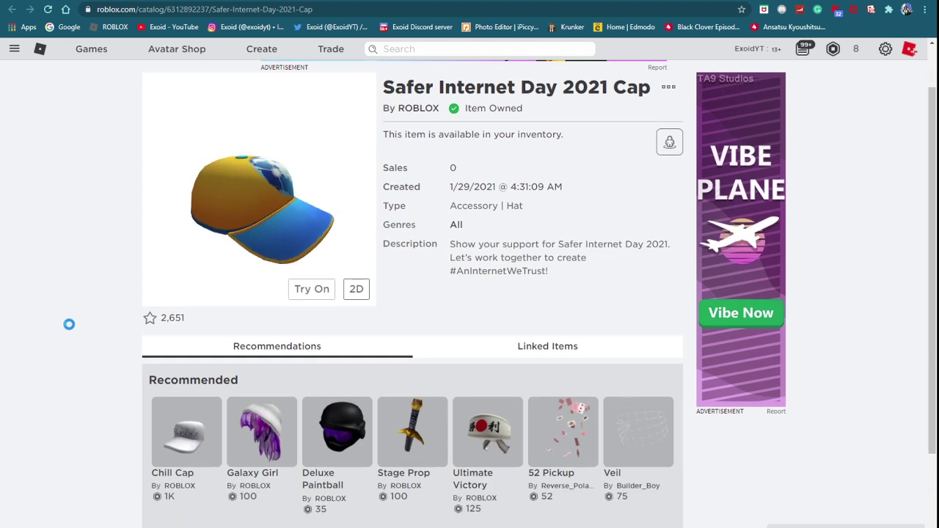